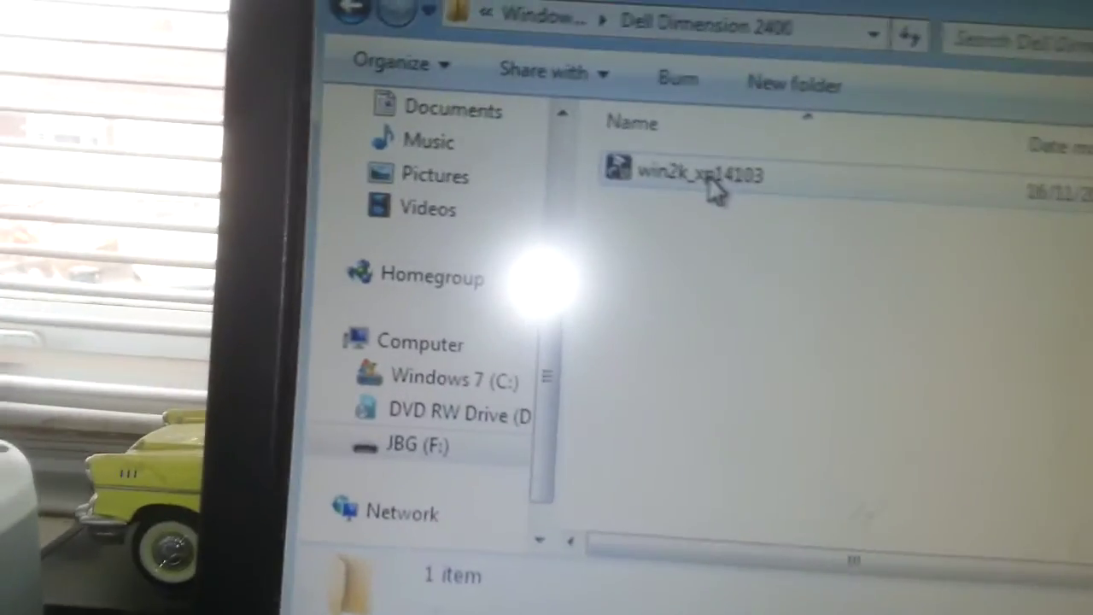
Step: Bring up the Properties dialog of the win2k_xp14103 installer from its context menu
{"action": "right_click", "coordinate": [709, 174]}
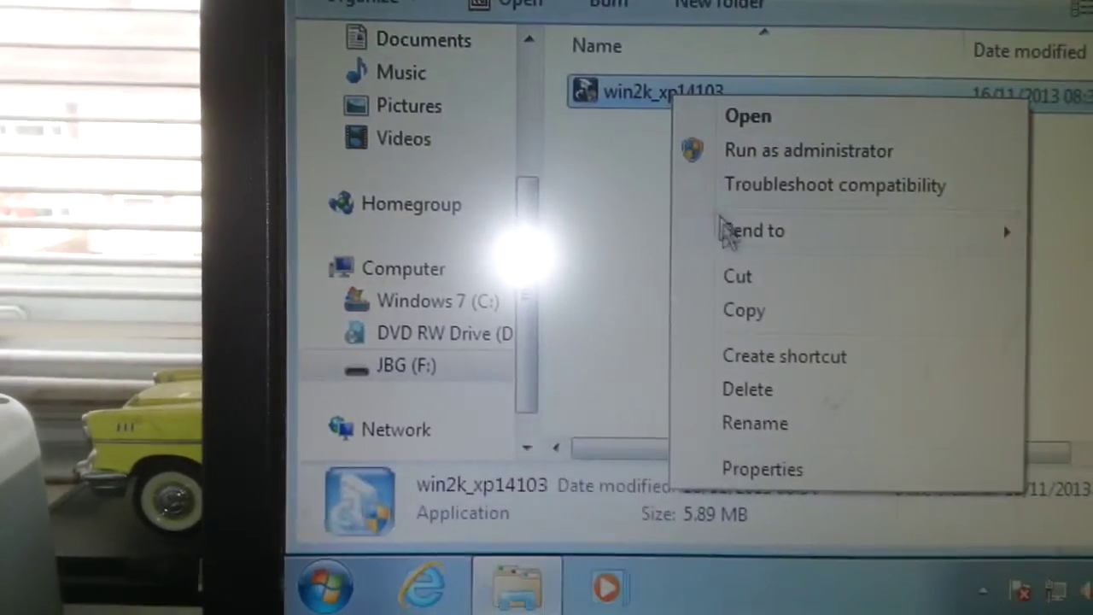
{"action": "left_click", "coordinate": [764, 468]}
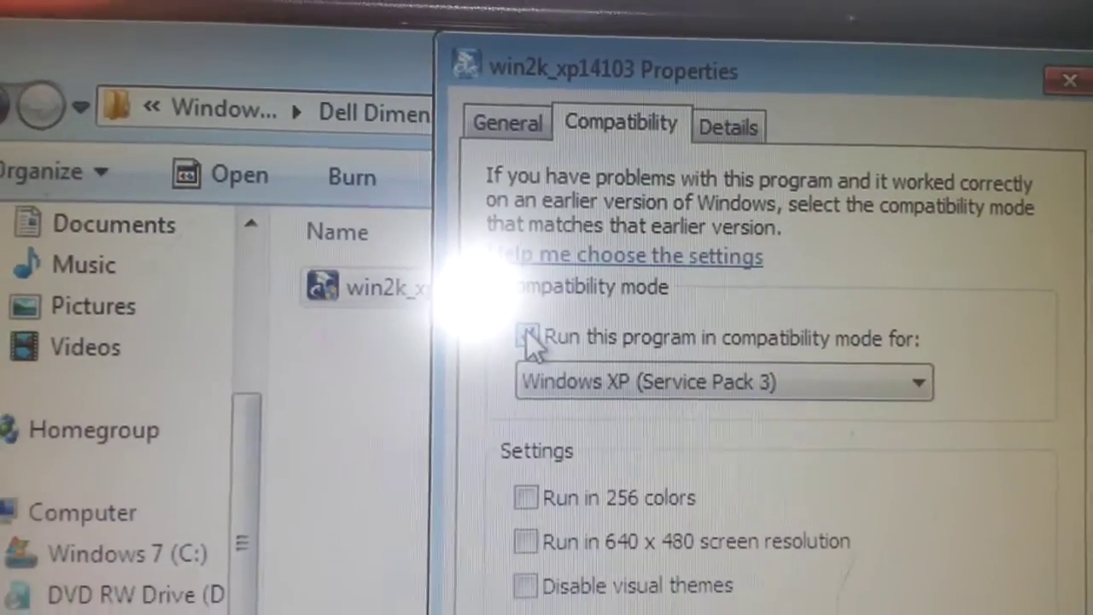
Step: Enable Windows XP (Service Pack 3) compatibility mode and 'Run this program as an administrator'
{"action": "left_click", "coordinate": [914, 382]}
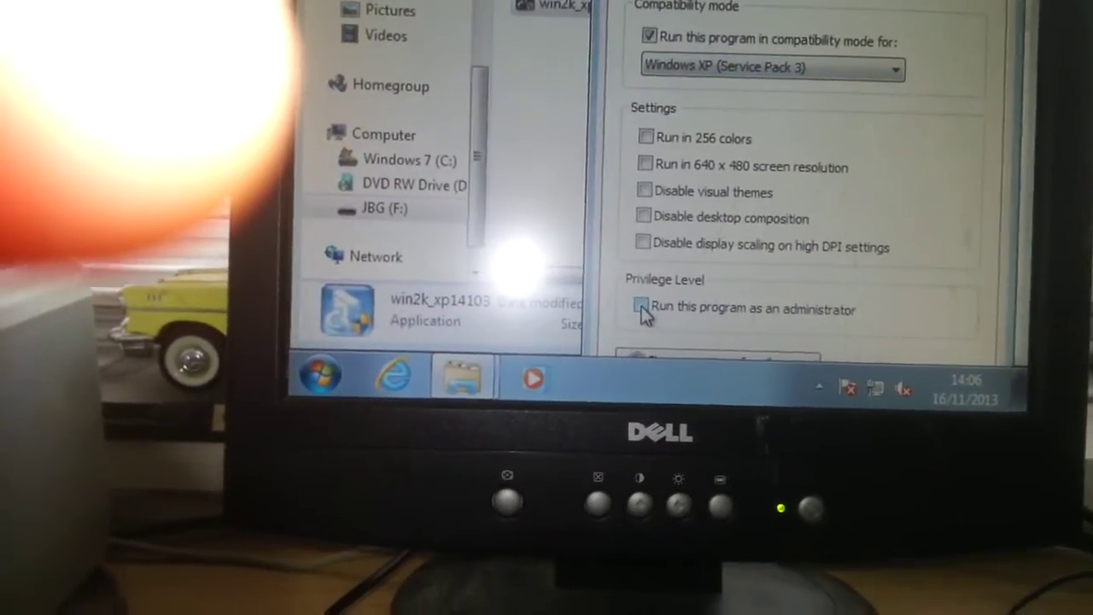
{"action": "left_click", "coordinate": [642, 307]}
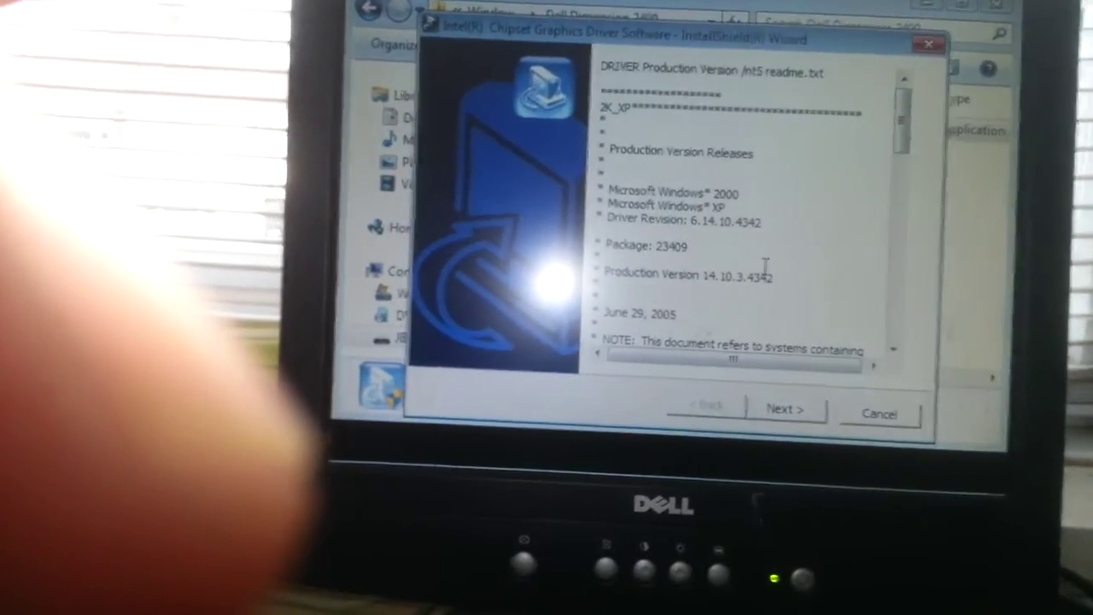
Step: Advance past the readme page so the driver package files start extracting
{"action": "left_click", "coordinate": [786, 407]}
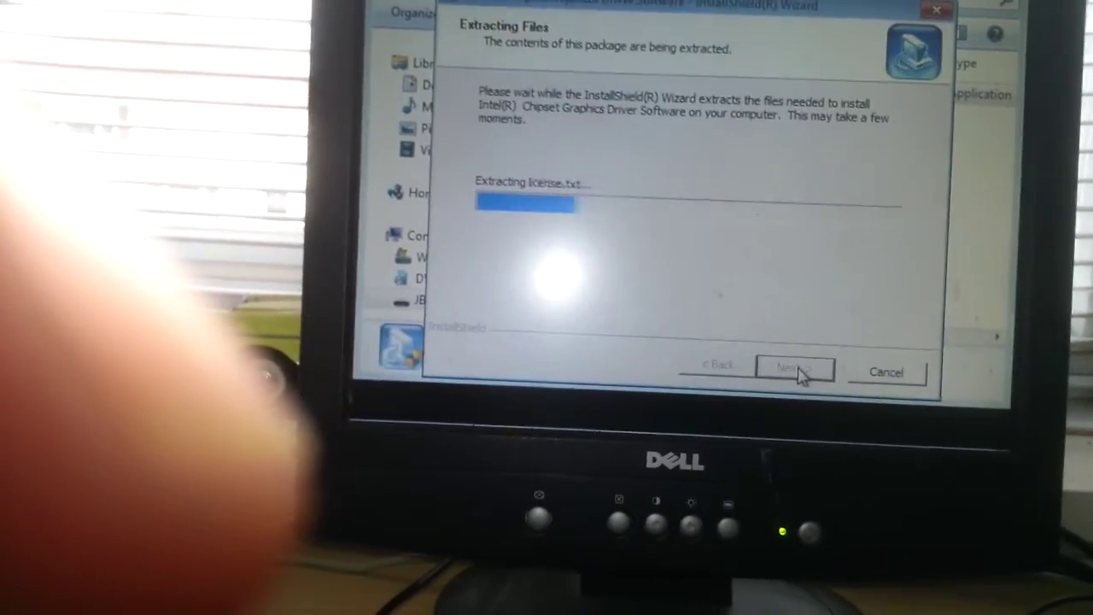